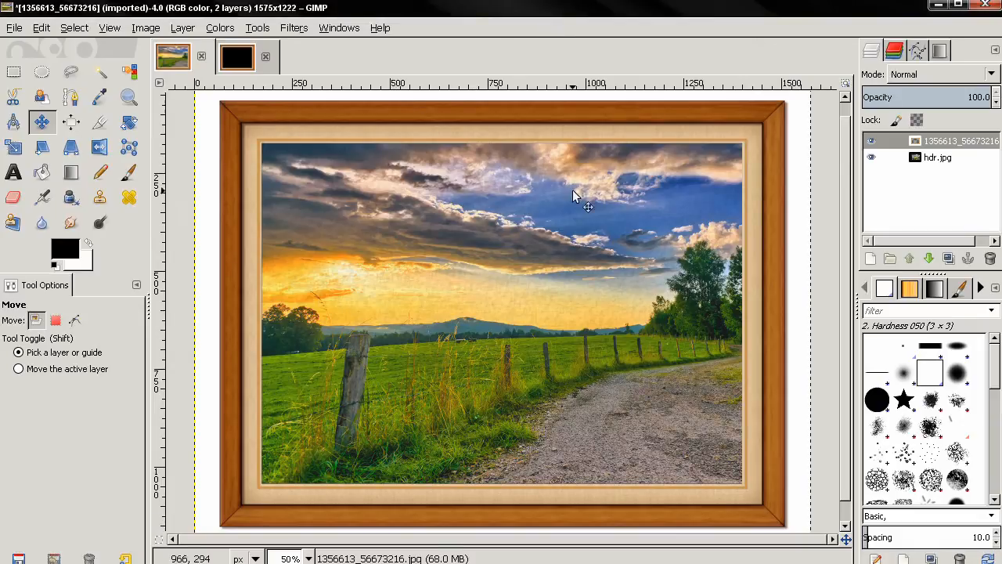
{"action": "mouse_move", "coordinate": [787, 270]}
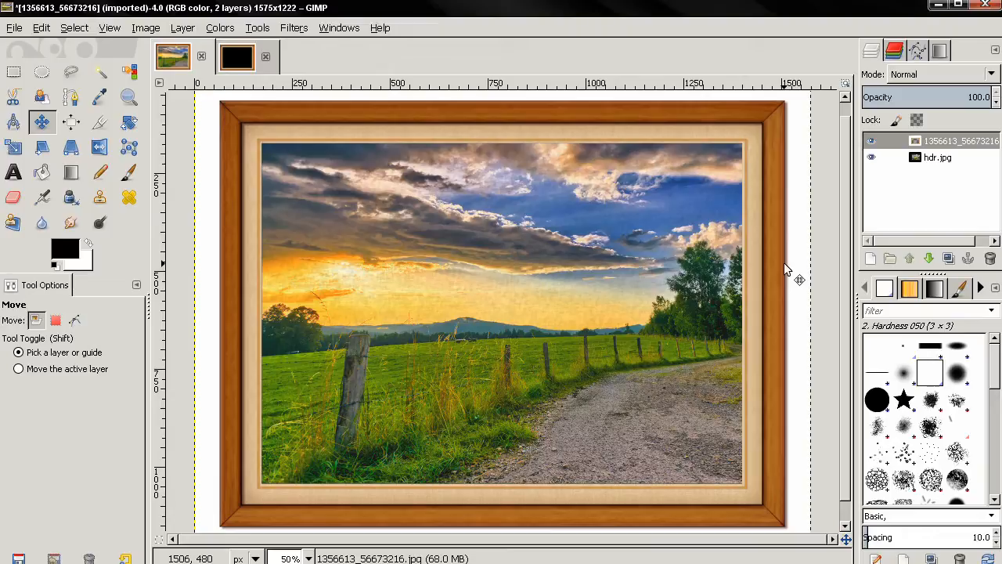
{"action": "mouse_move", "coordinate": [836, 267]}
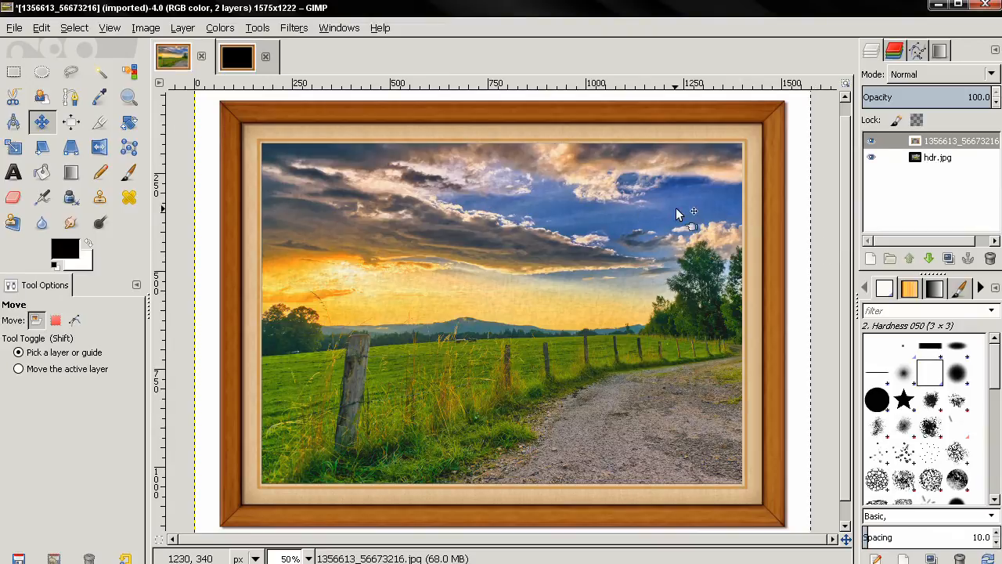
{"action": "mouse_move", "coordinate": [742, 302]}
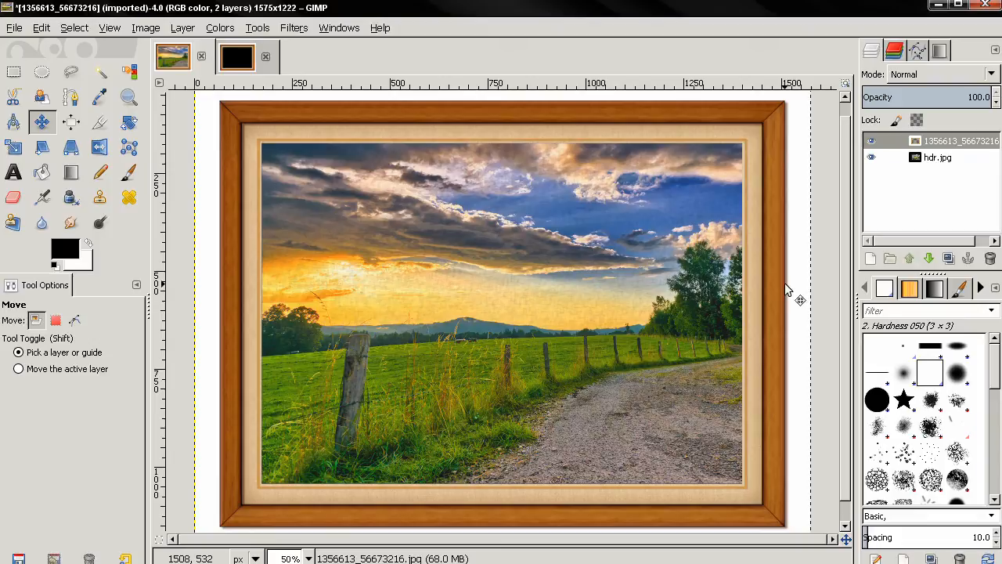
{"action": "mouse_move", "coordinate": [812, 271]}
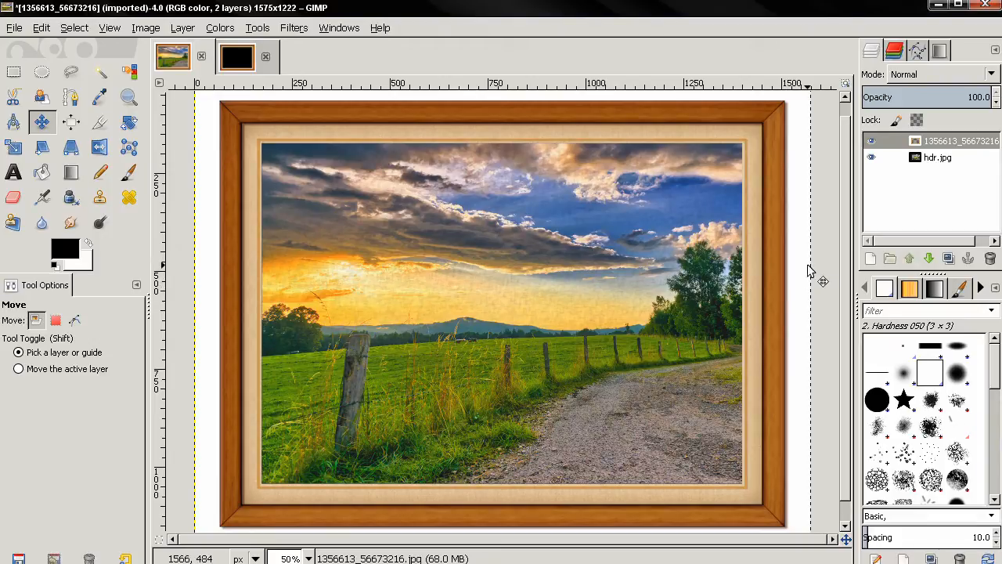
{"action": "mouse_move", "coordinate": [568, 292]}
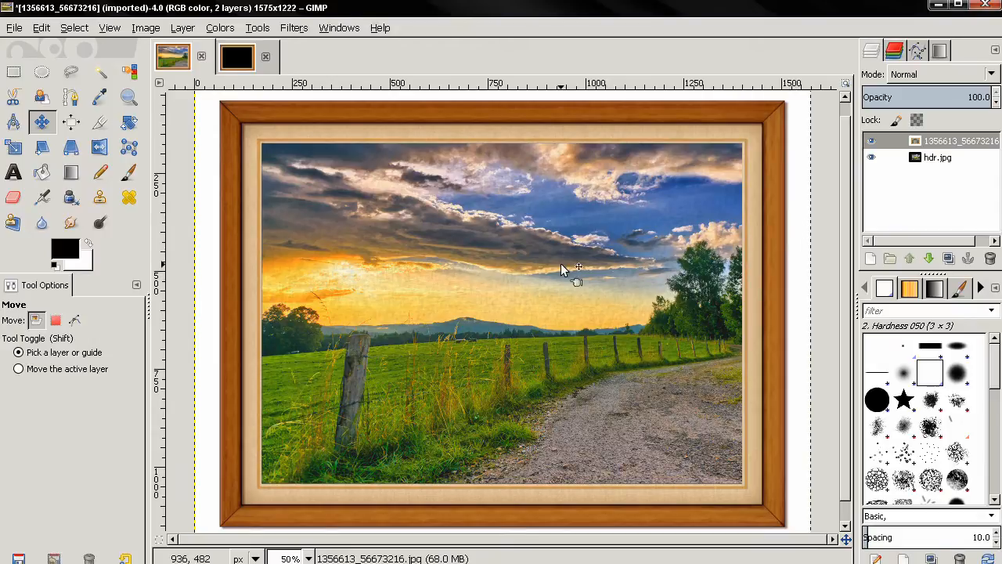
{"action": "mouse_move", "coordinate": [820, 245]}
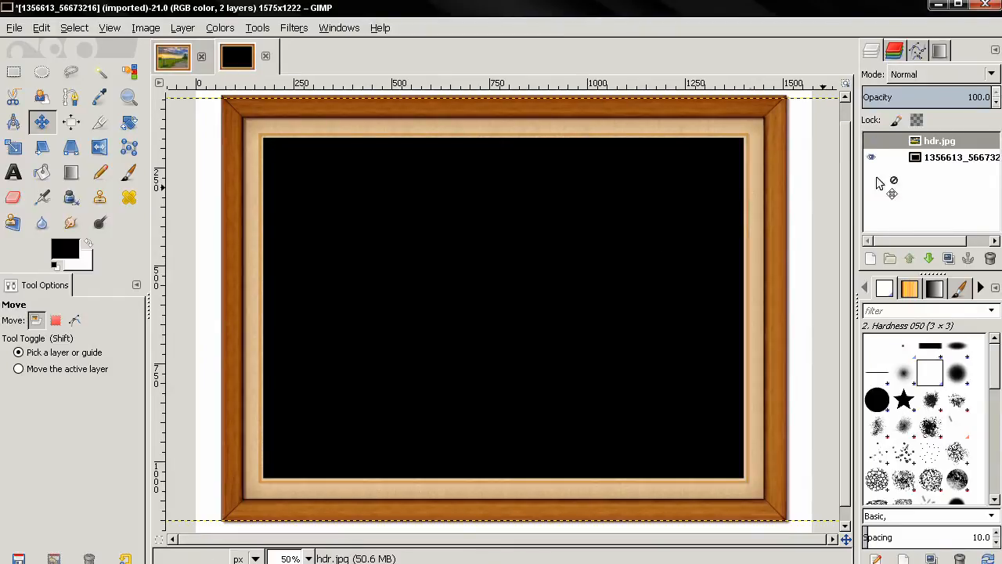
Drag the frame layer above hdr.jpg in the Layers panel.
{"action": "left_click", "coordinate": [953, 157]}
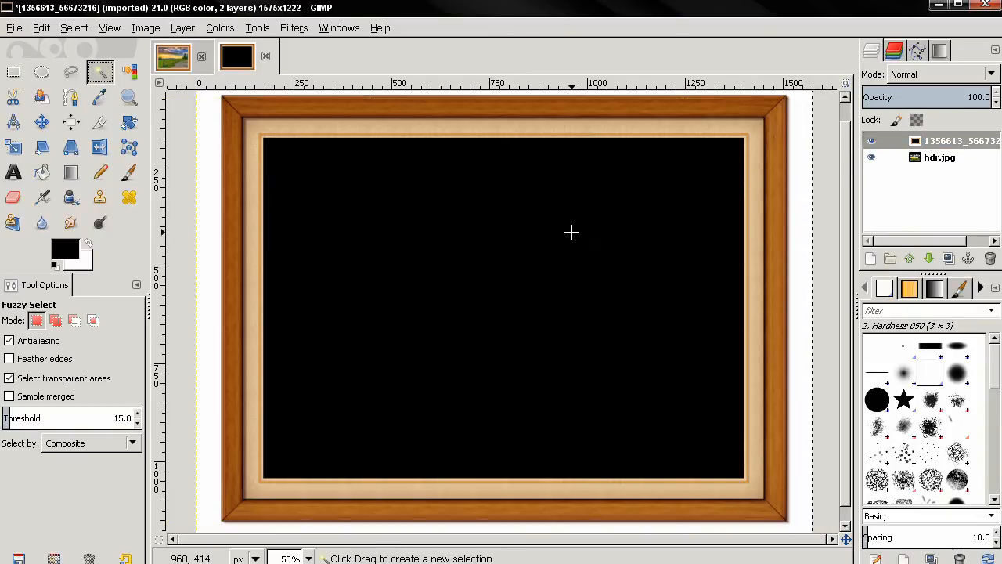
Fuzzy-select the frame's black centre and add an alpha channel to the frame layer.
{"action": "left_click", "coordinate": [572, 232]}
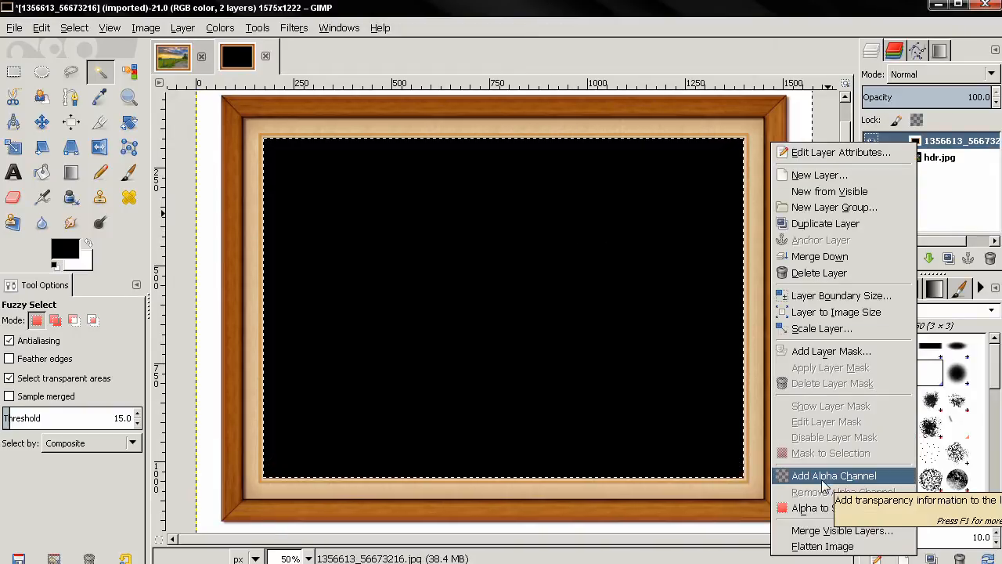
{"action": "left_click", "coordinate": [830, 475]}
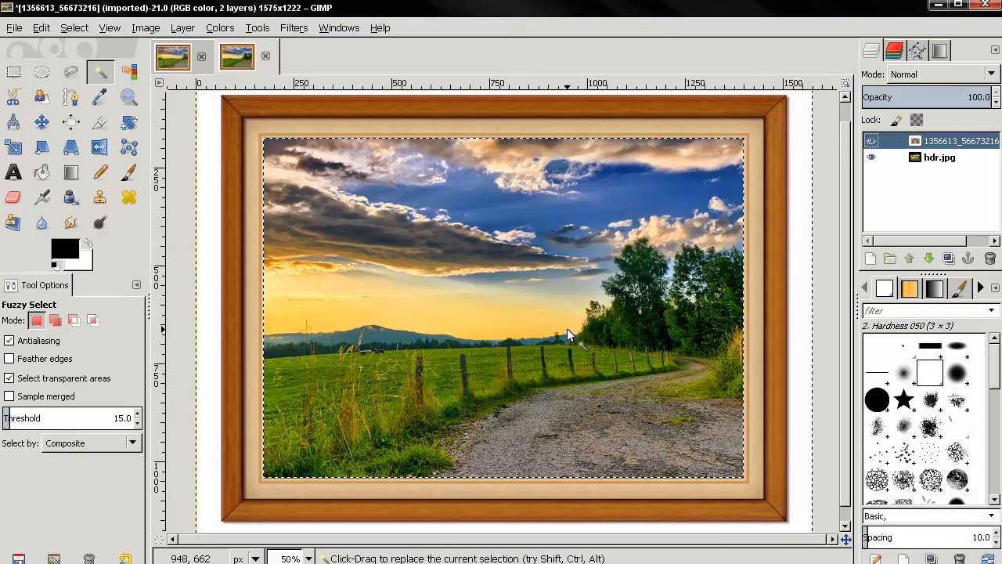
{"action": "mouse_move", "coordinate": [362, 210]}
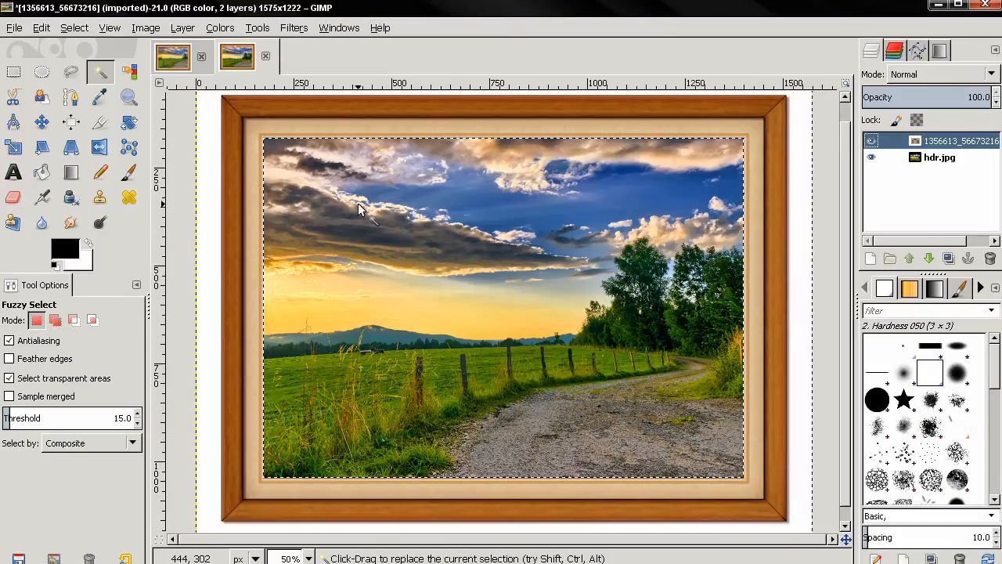
{"action": "mouse_move", "coordinate": [319, 205]}
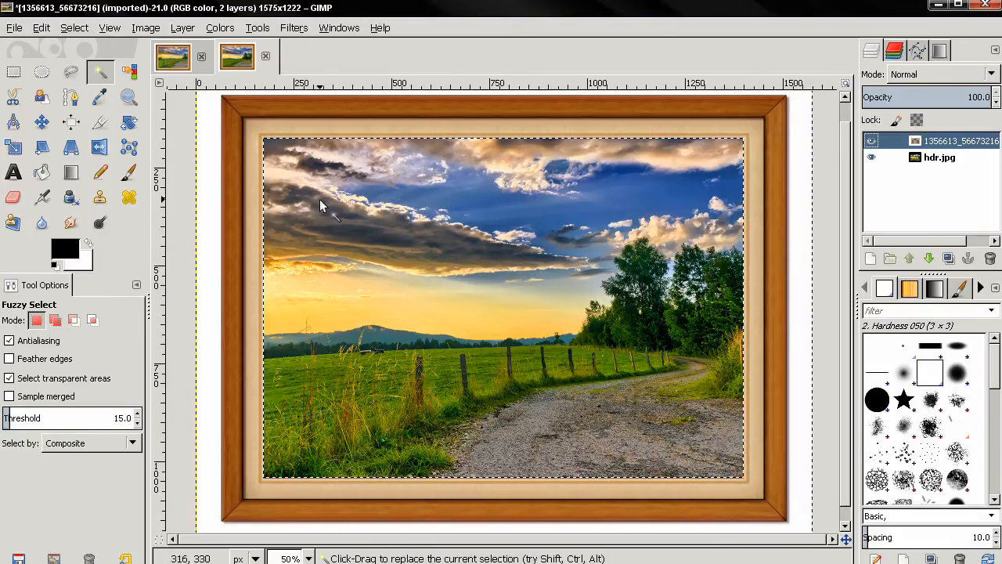
{"action": "mouse_move", "coordinate": [16, 147]}
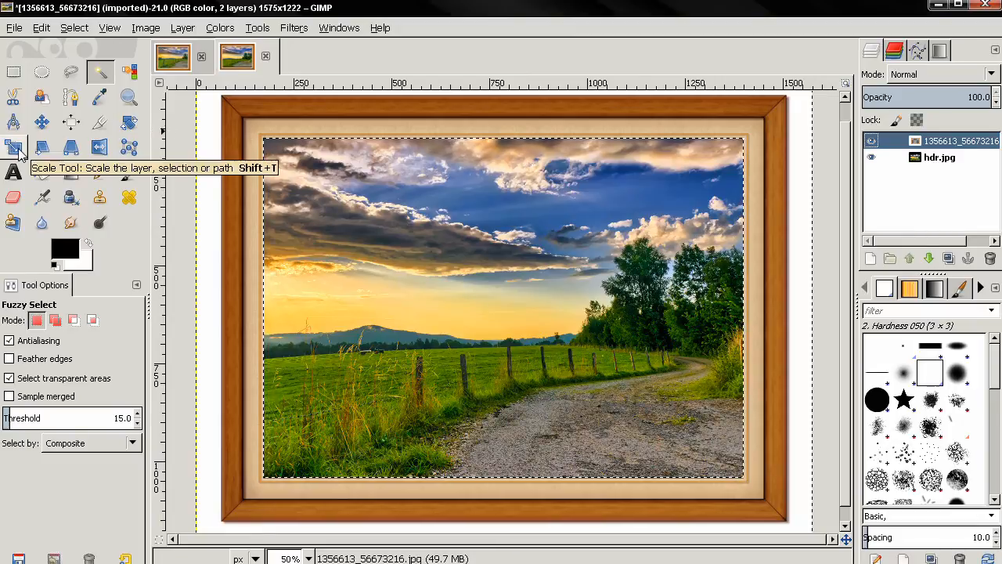
Move the hdr.jpg landscape inside the frame to centre the sunset and fence post.
{"action": "left_click", "coordinate": [42, 122]}
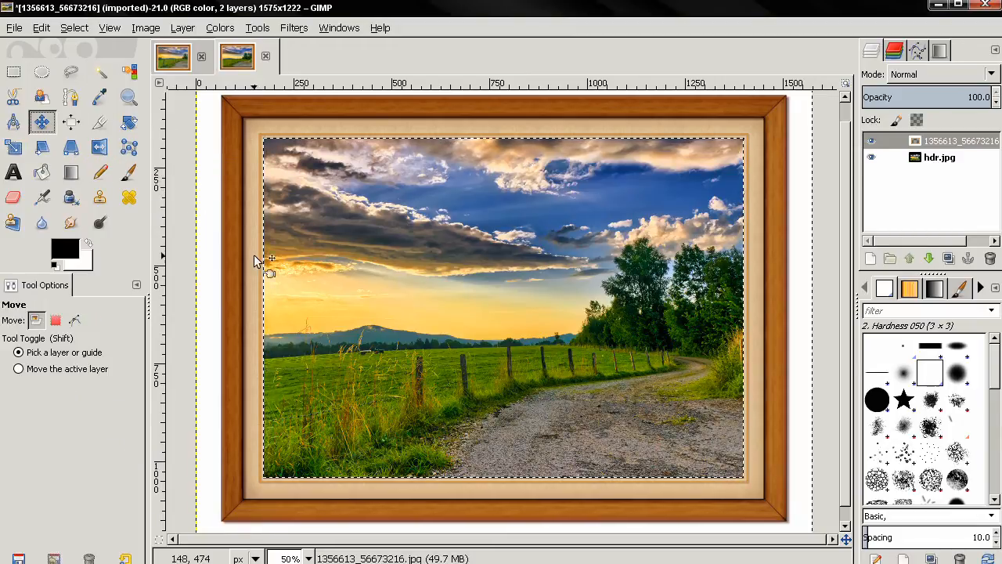
{"action": "left_click_drag", "start_coordinate": [270, 262], "coordinate": [436, 301]}
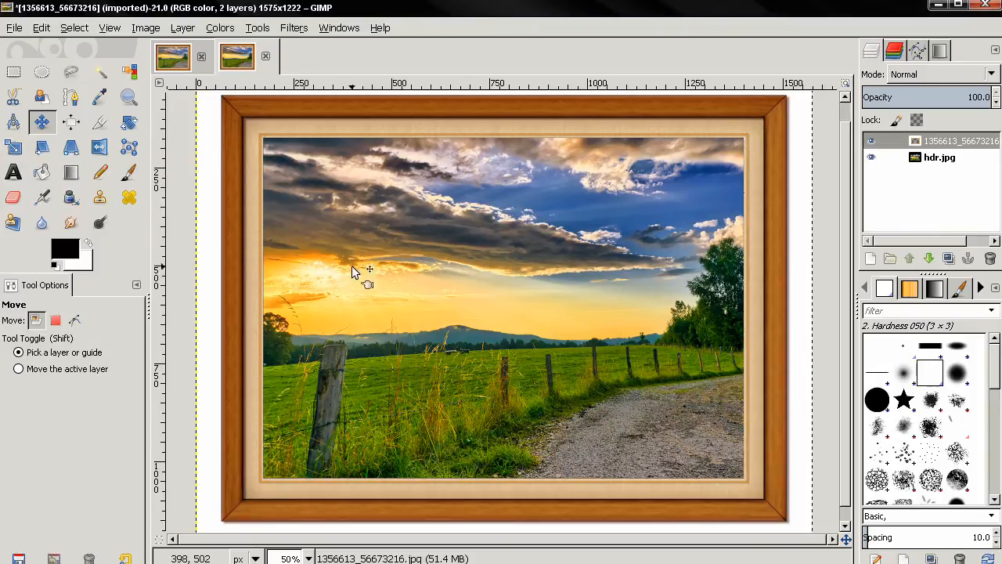
{"action": "mouse_move", "coordinate": [708, 481]}
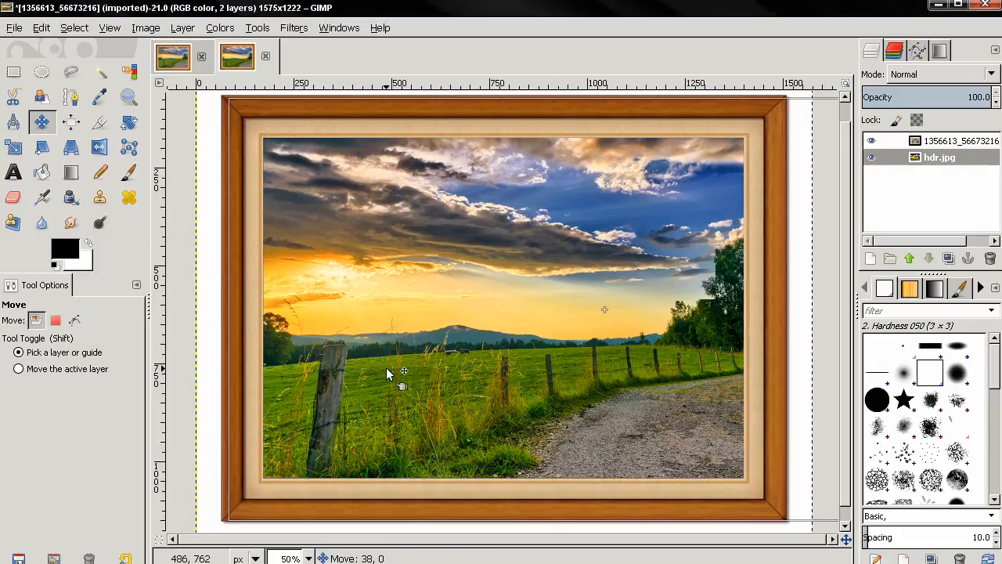
{"action": "left_click_drag", "start_coordinate": [404, 371], "coordinate": [405, 368]}
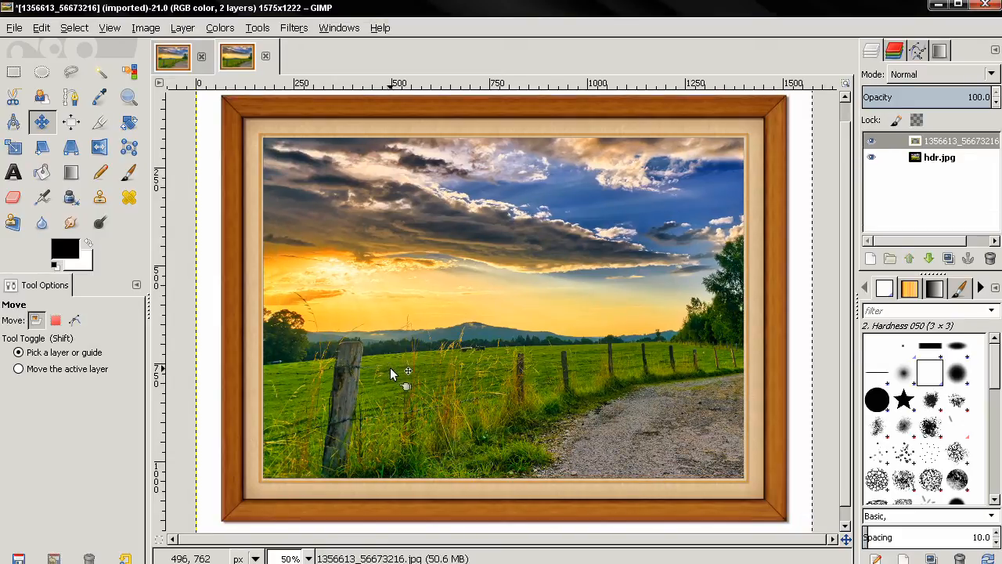
{"action": "left_click", "coordinate": [870, 157]}
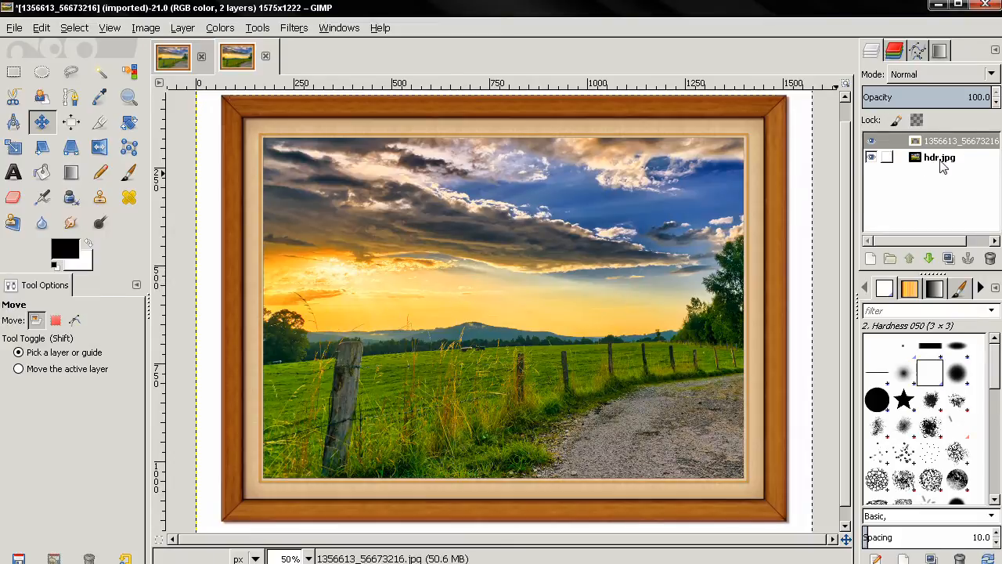
{"action": "left_click", "coordinate": [293, 27]}
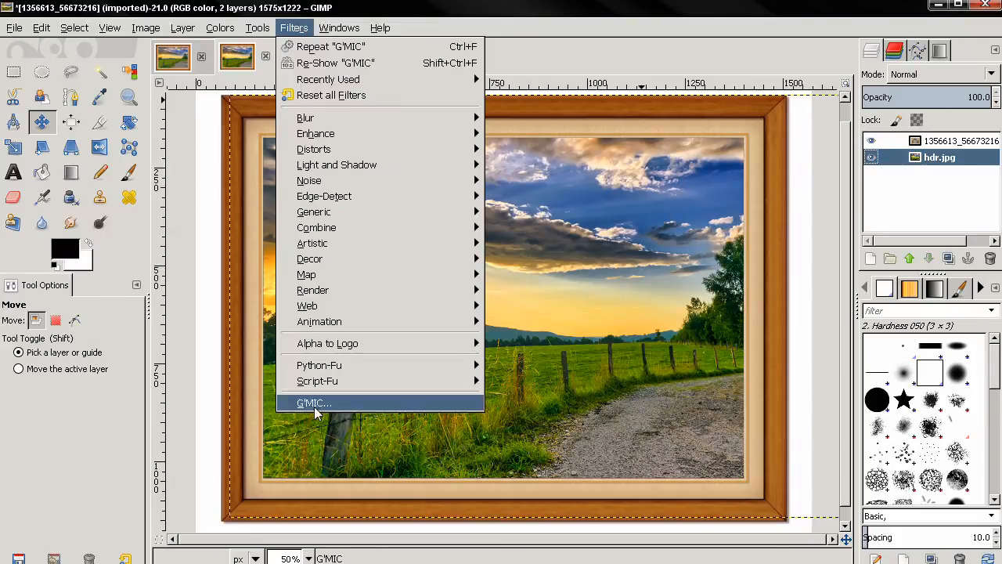
Launch G'MIC and pick Simple noise canvas from the Artistic category.
{"action": "left_click", "coordinate": [313, 402]}
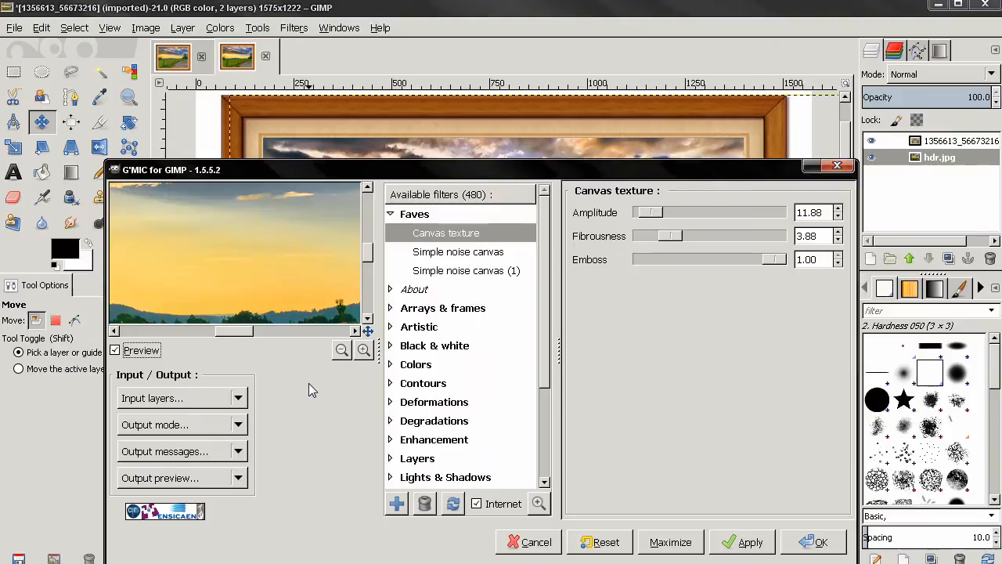
{"action": "left_click_drag", "start_coordinate": [170, 169], "coordinate": [151, 113]}
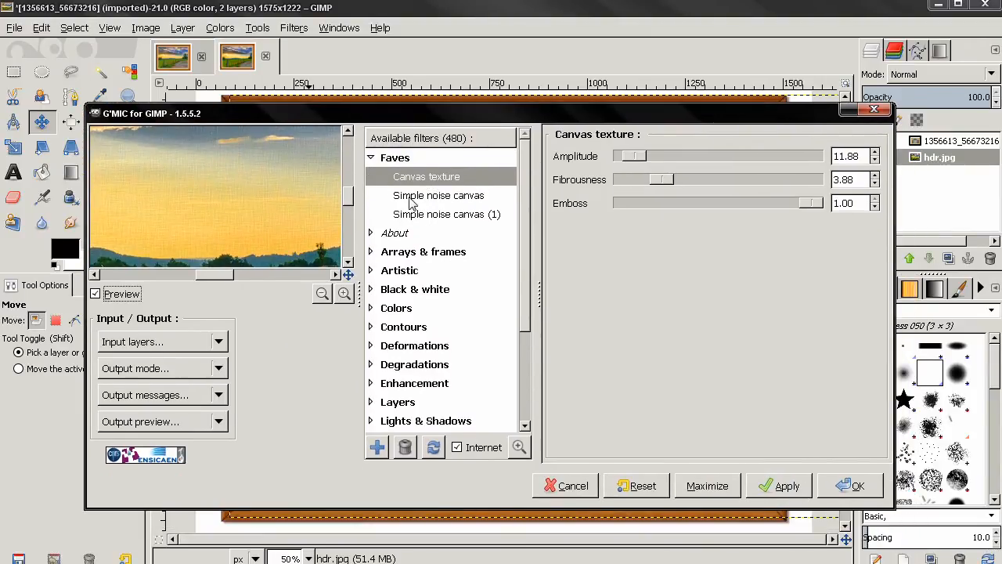
{"action": "left_click", "coordinate": [425, 177]}
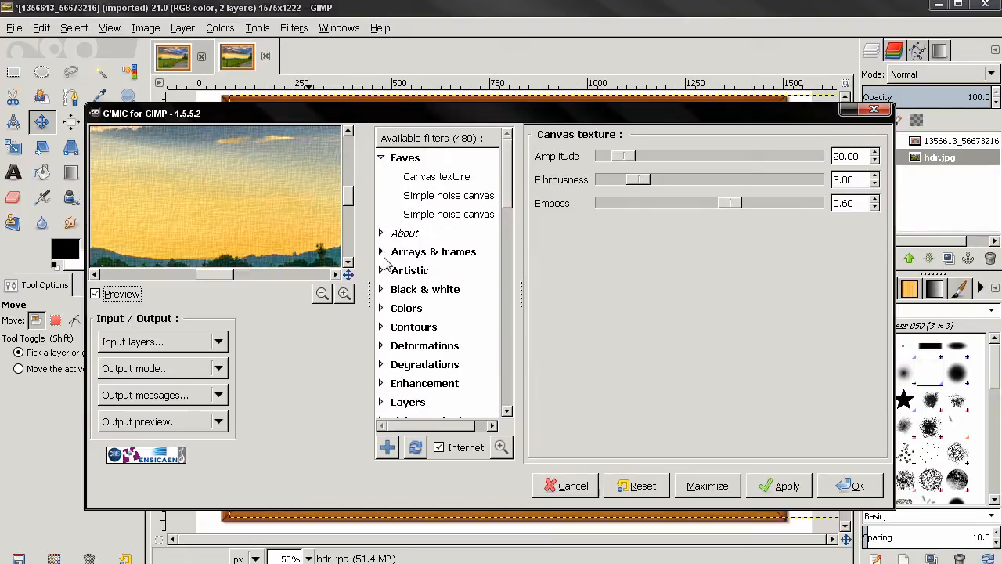
{"action": "left_click", "coordinate": [381, 270]}
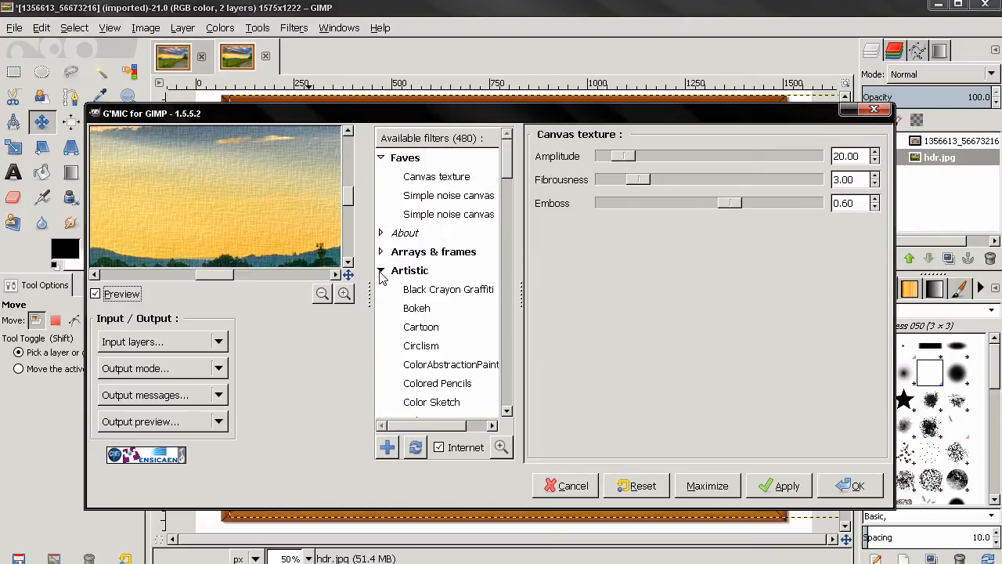
{"action": "scroll", "scroll_direction": "down", "scroll_amount": 3}
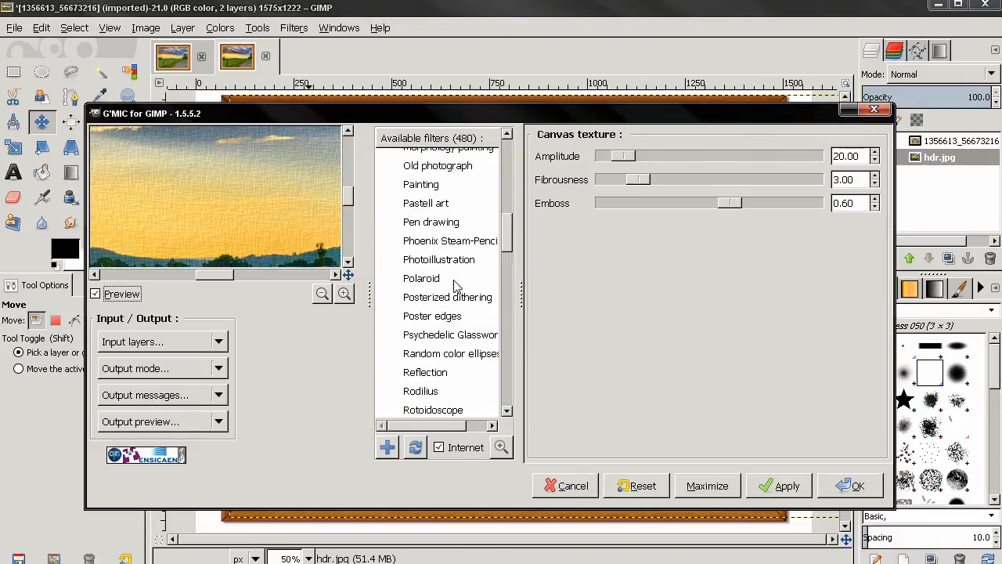
{"action": "left_click", "coordinate": [449, 237]}
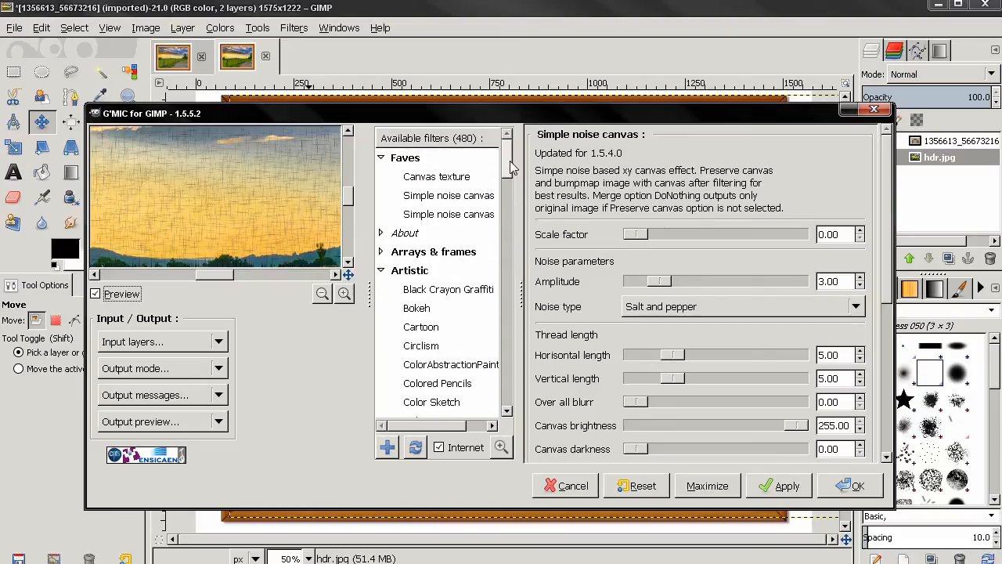
{"action": "mouse_move", "coordinate": [422, 214]}
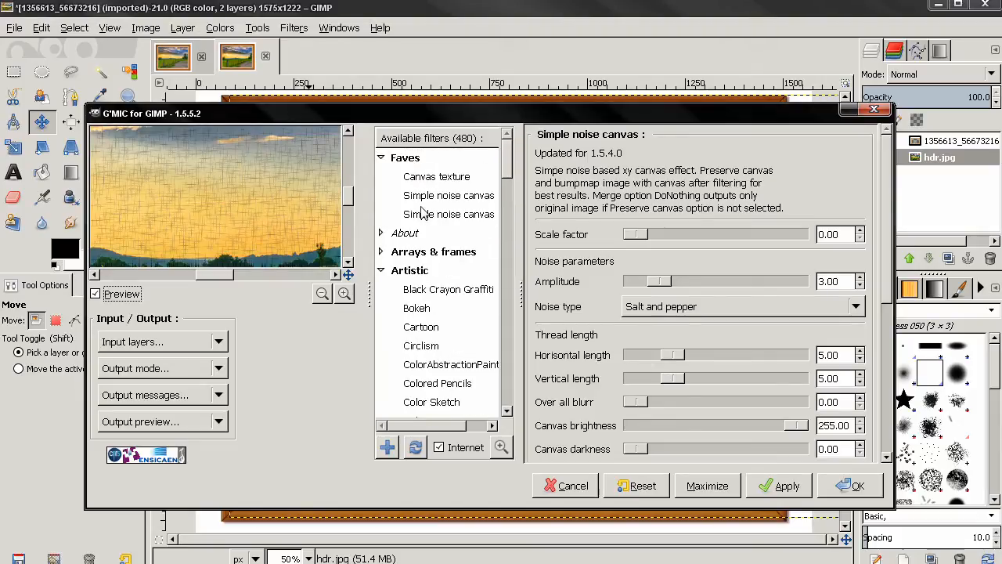
{"action": "mouse_move", "coordinate": [466, 195]}
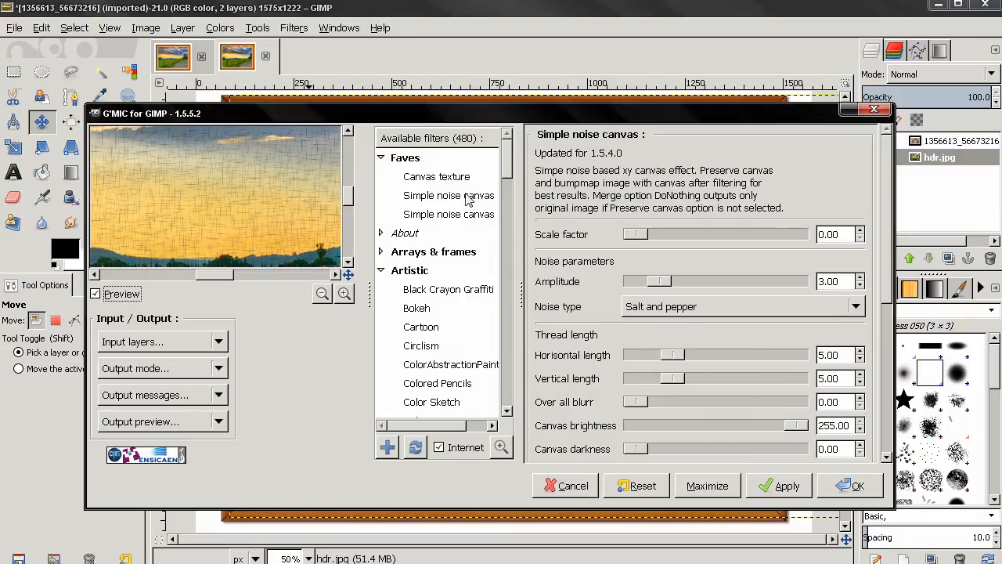
Apply G'MIC's Canvas texture filter from Faves to the landscape and confirm.
{"action": "left_click", "coordinate": [436, 176]}
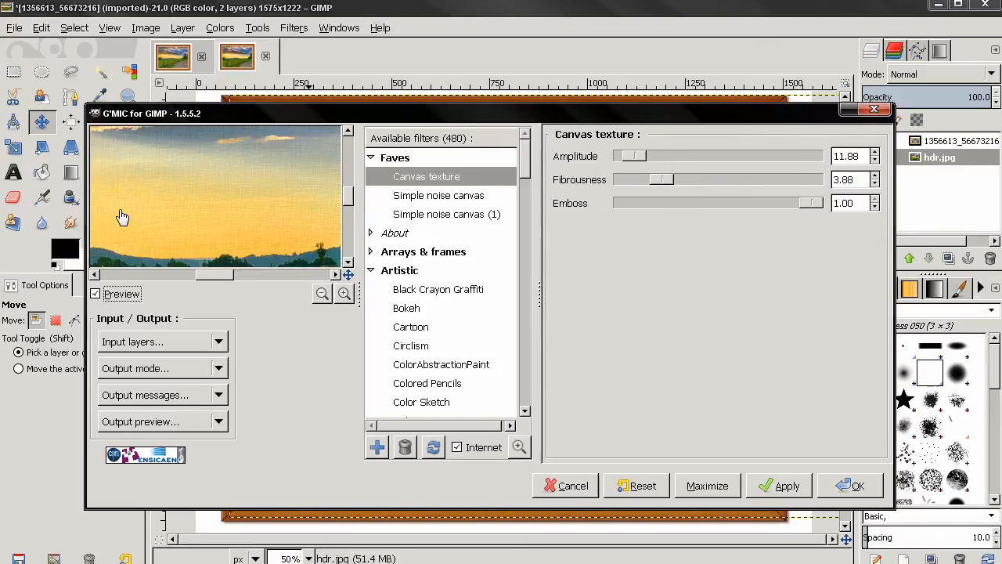
{"action": "left_click", "coordinate": [786, 485]}
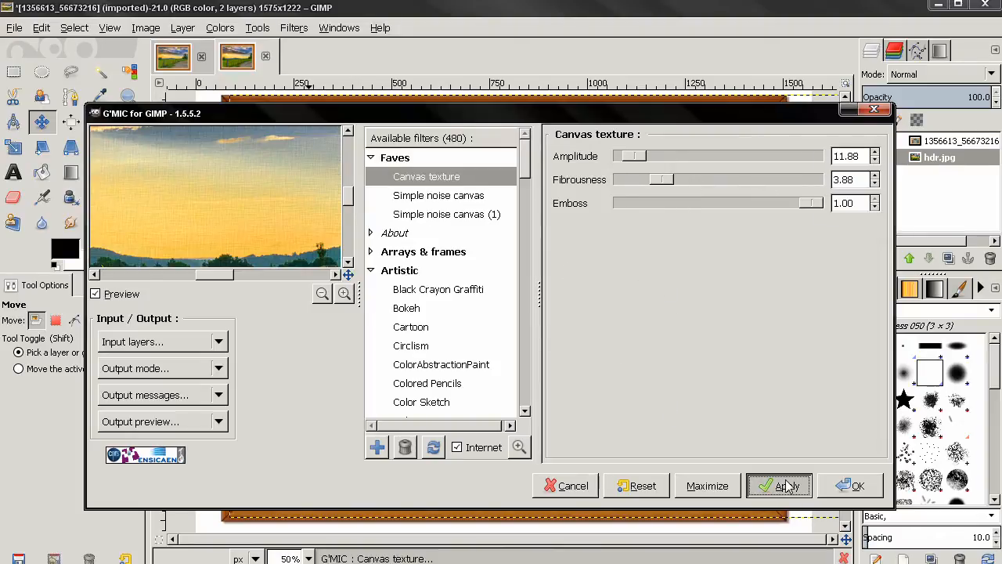
{"action": "left_click", "coordinate": [779, 486]}
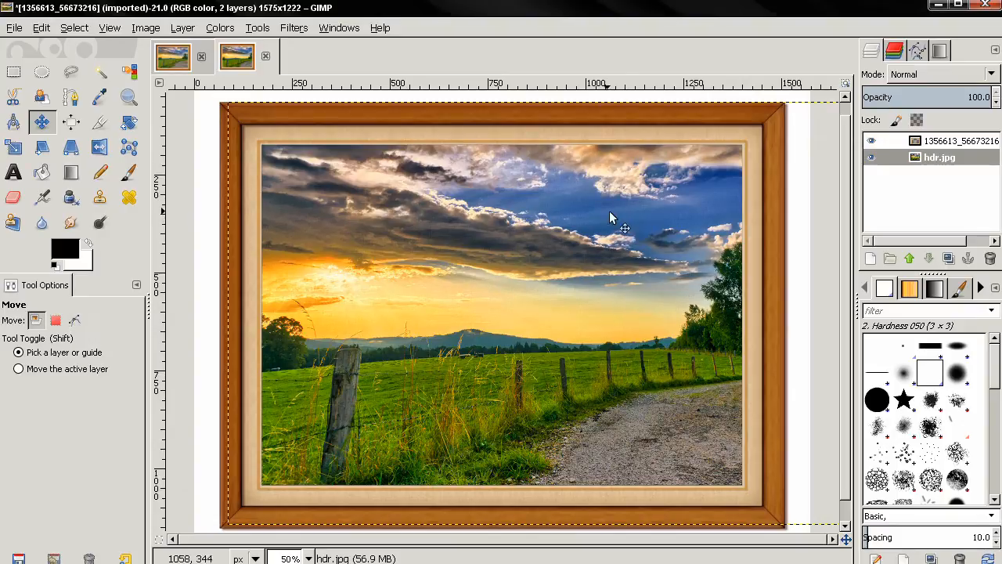
{"action": "mouse_move", "coordinate": [293, 28]}
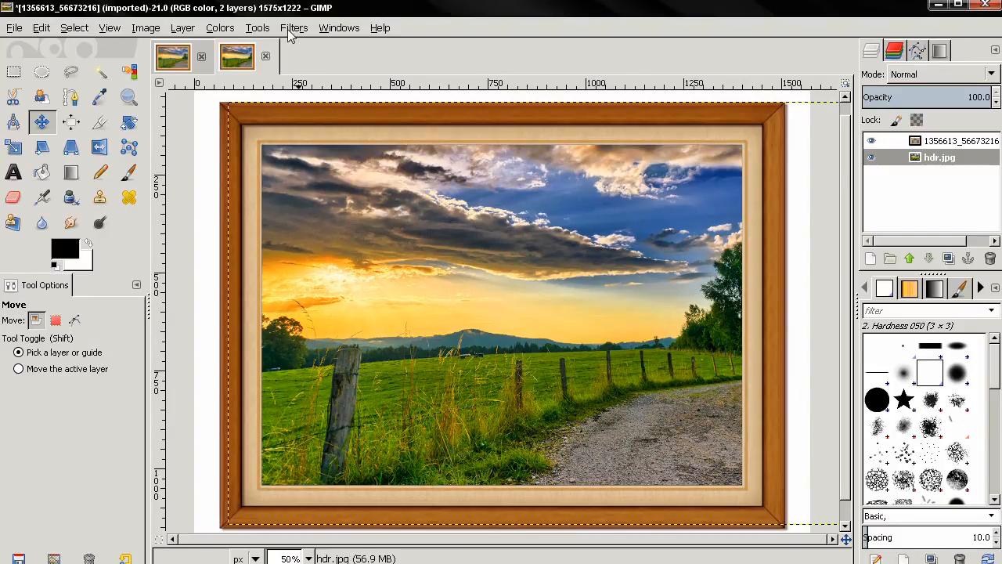
{"action": "mouse_move", "coordinate": [335, 405]}
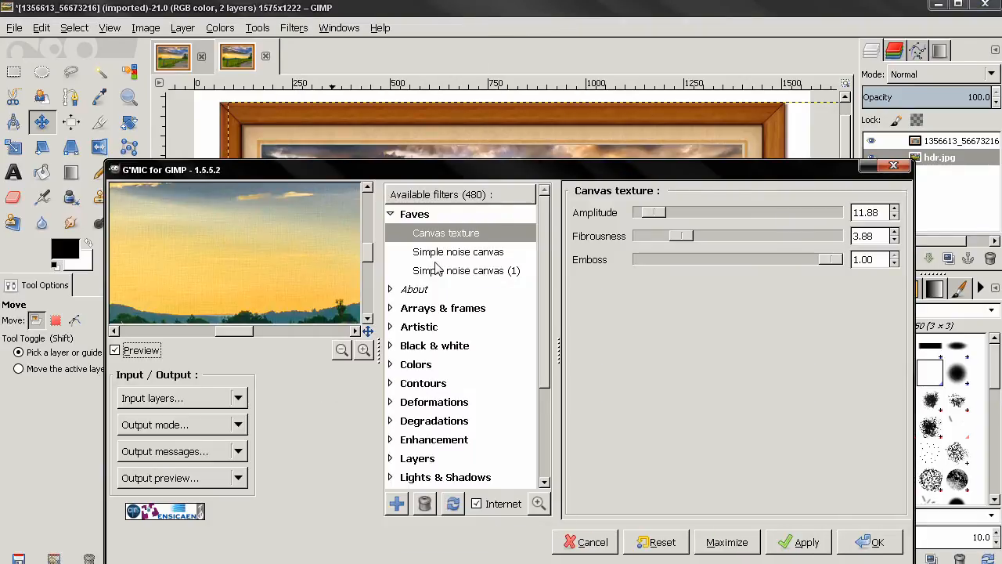
Apply Simple noise canvas (1) from Faves with its adjusted parameters.
{"action": "left_click", "coordinate": [467, 270]}
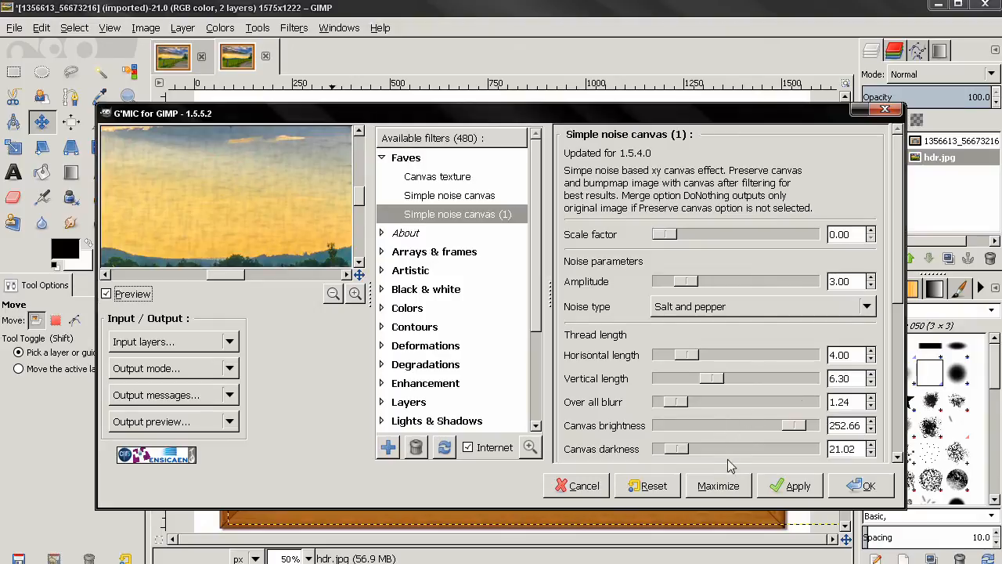
{"action": "left_click", "coordinate": [799, 486]}
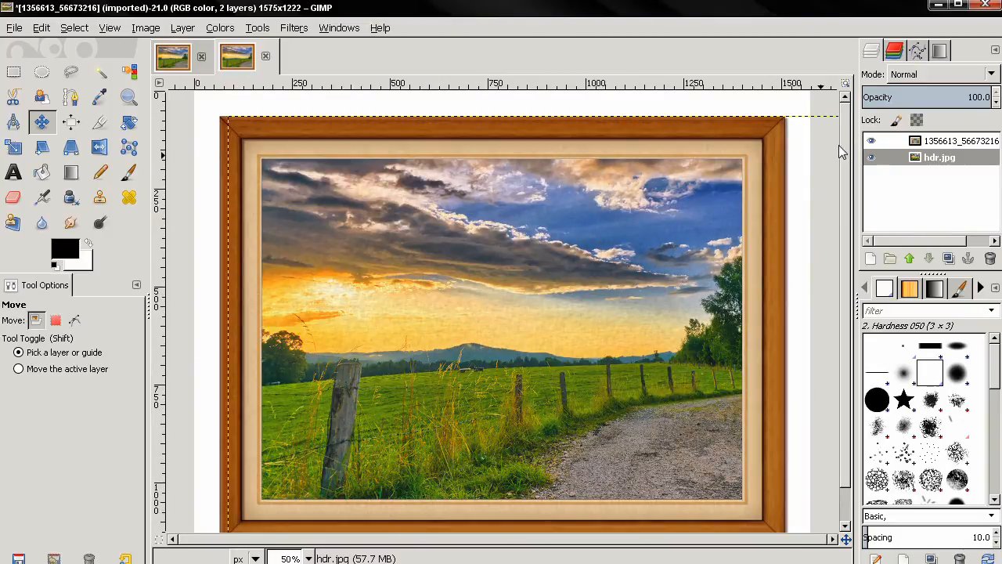
{"action": "left_click", "coordinate": [167, 28]}
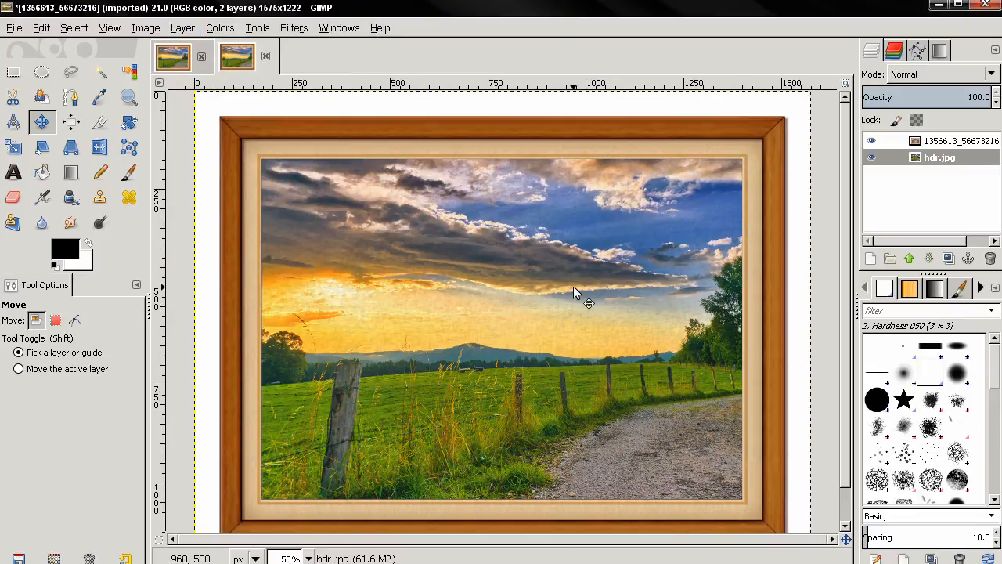
{"action": "left_click_drag", "start_coordinate": [575, 294], "coordinate": [603, 358]}
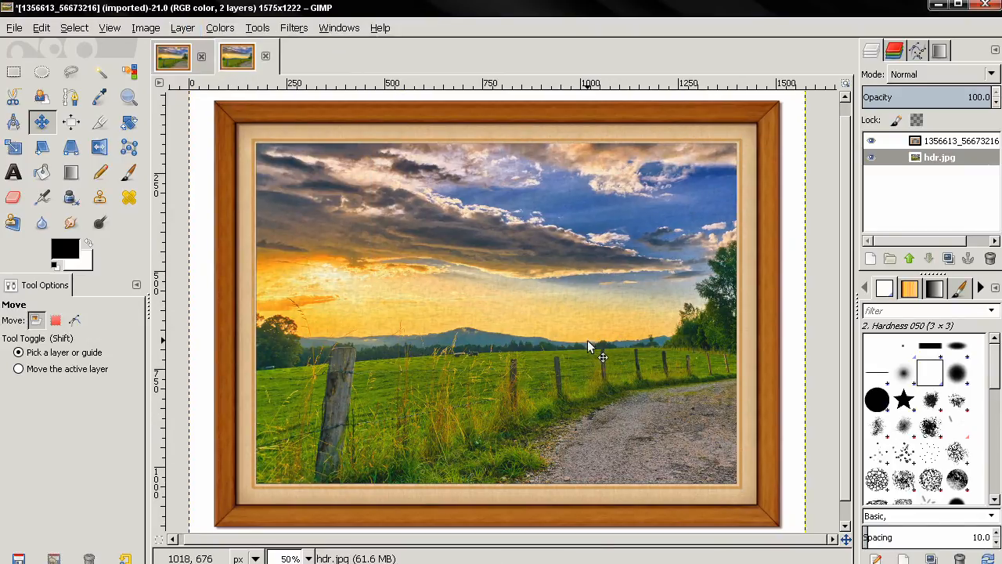